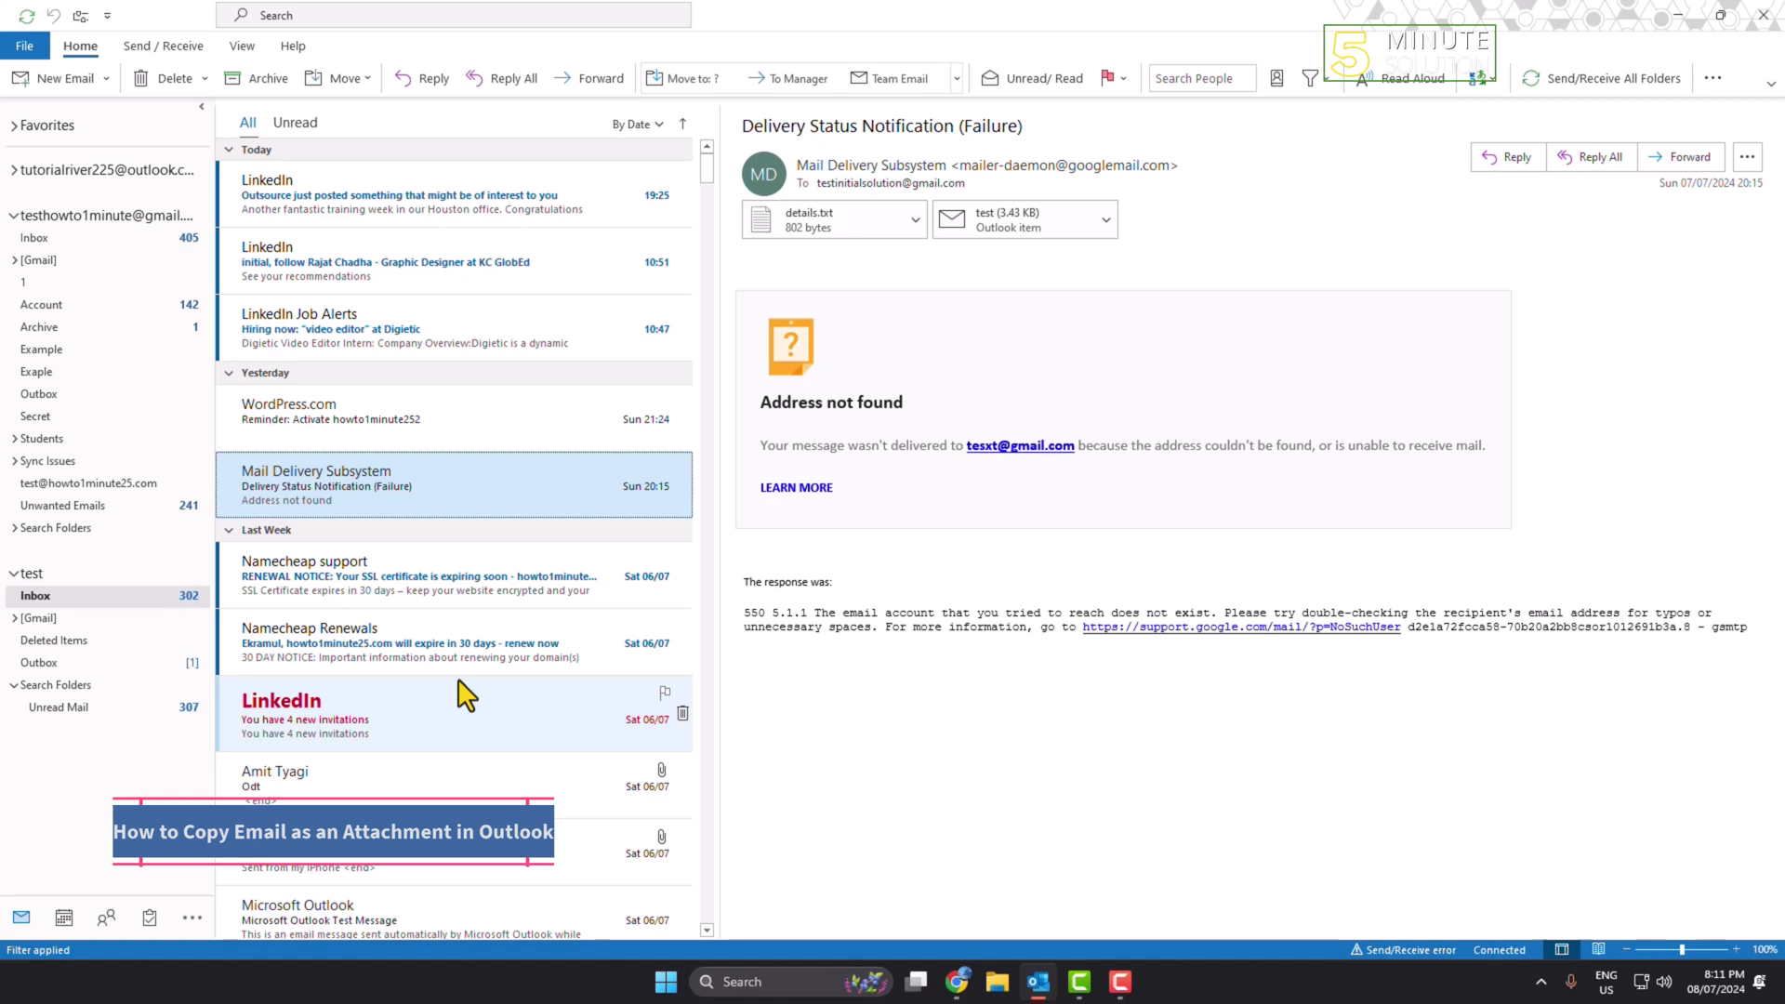
mouse_move(502, 630)
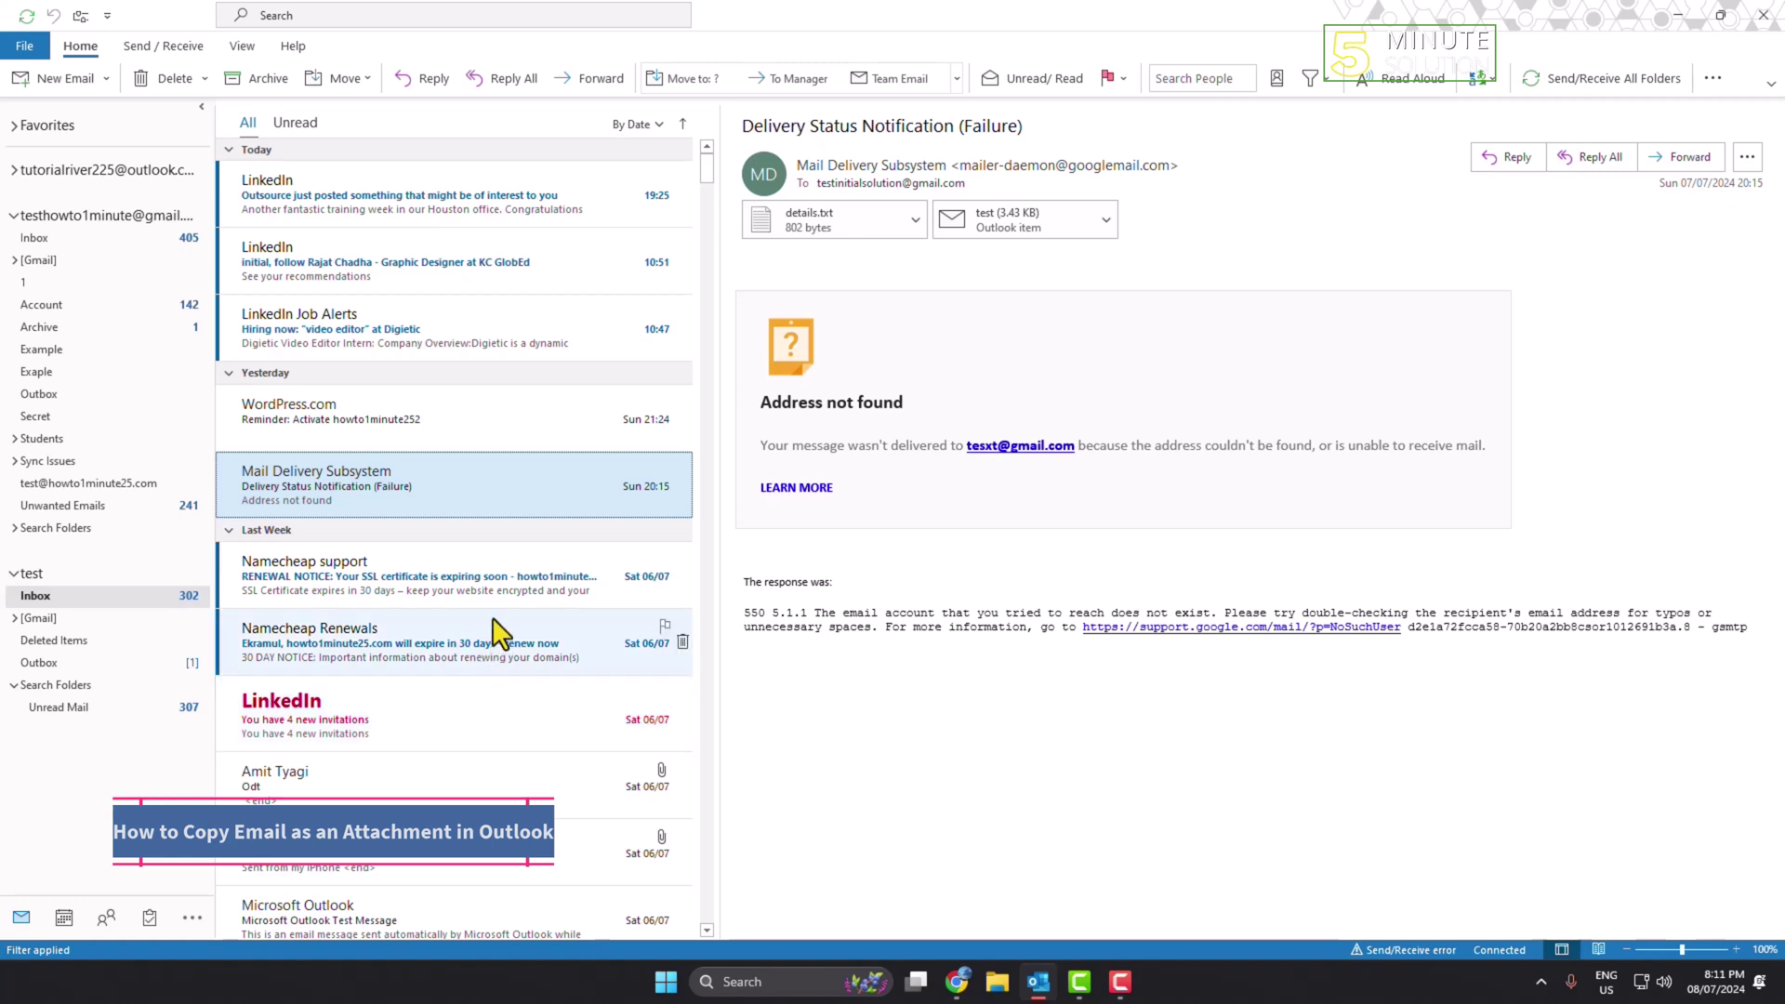
mouse_move(415, 622)
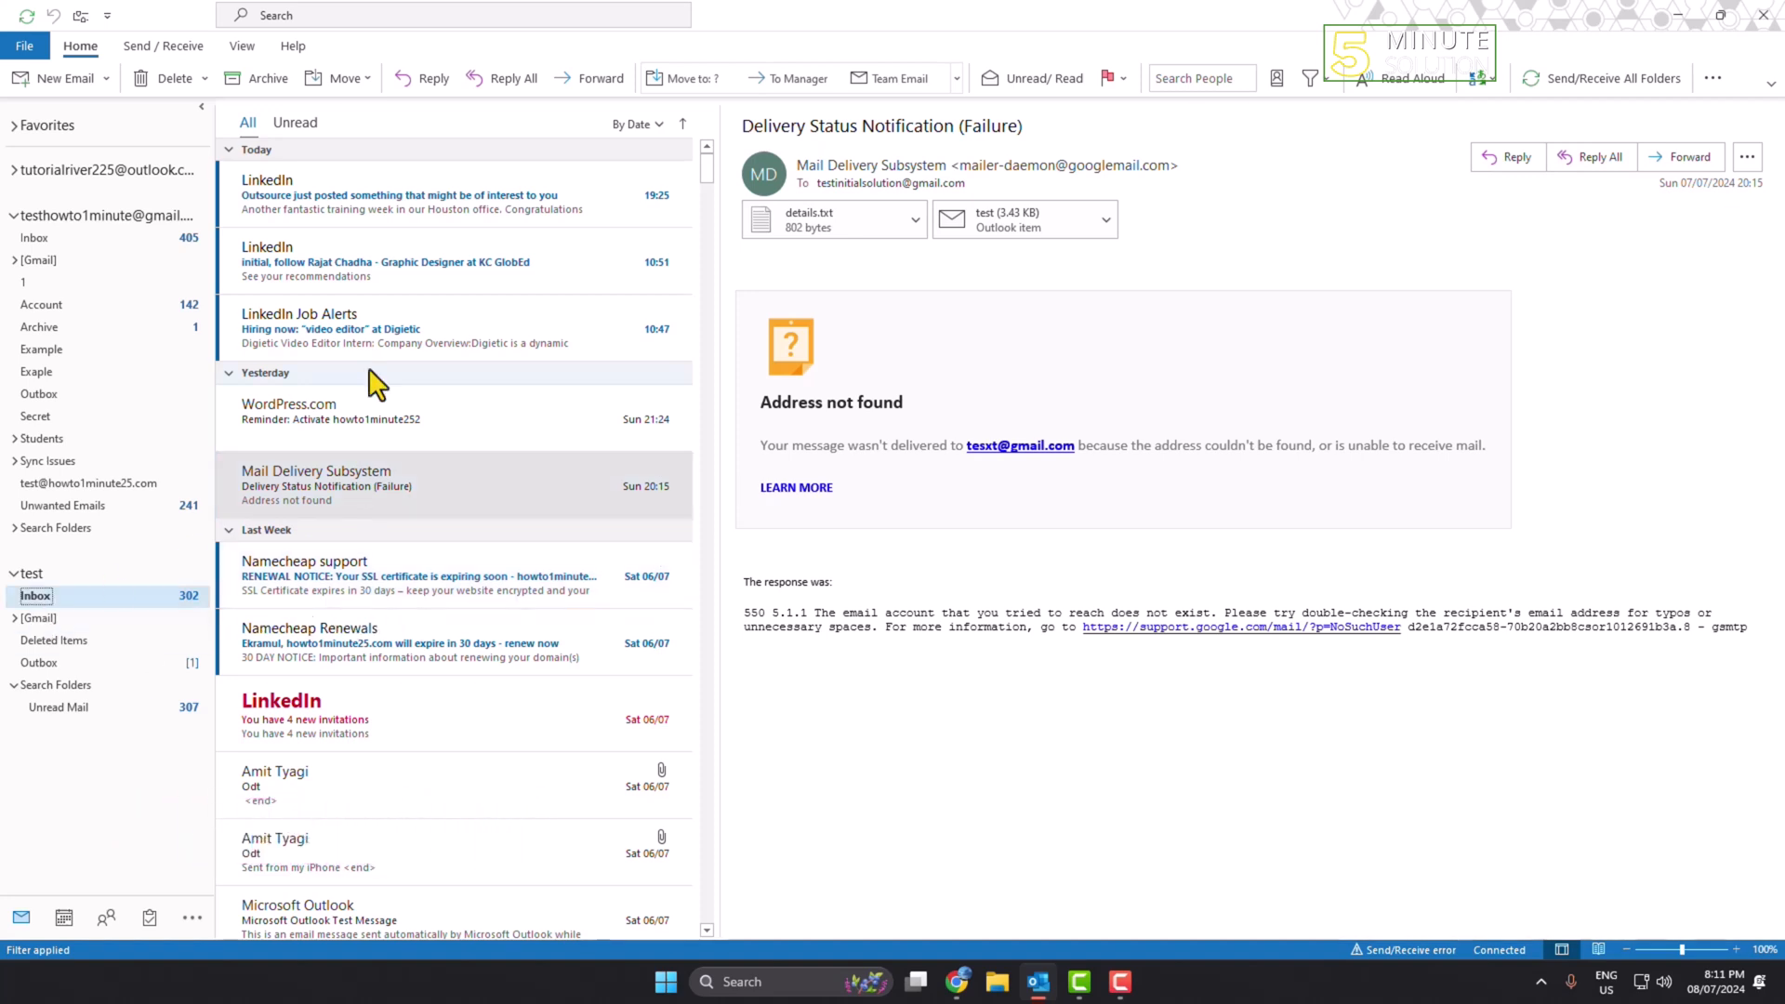
Step: Select from the LinkedIn message to Namecheap support, then restart at the delivery failure notice
left_click(342, 262)
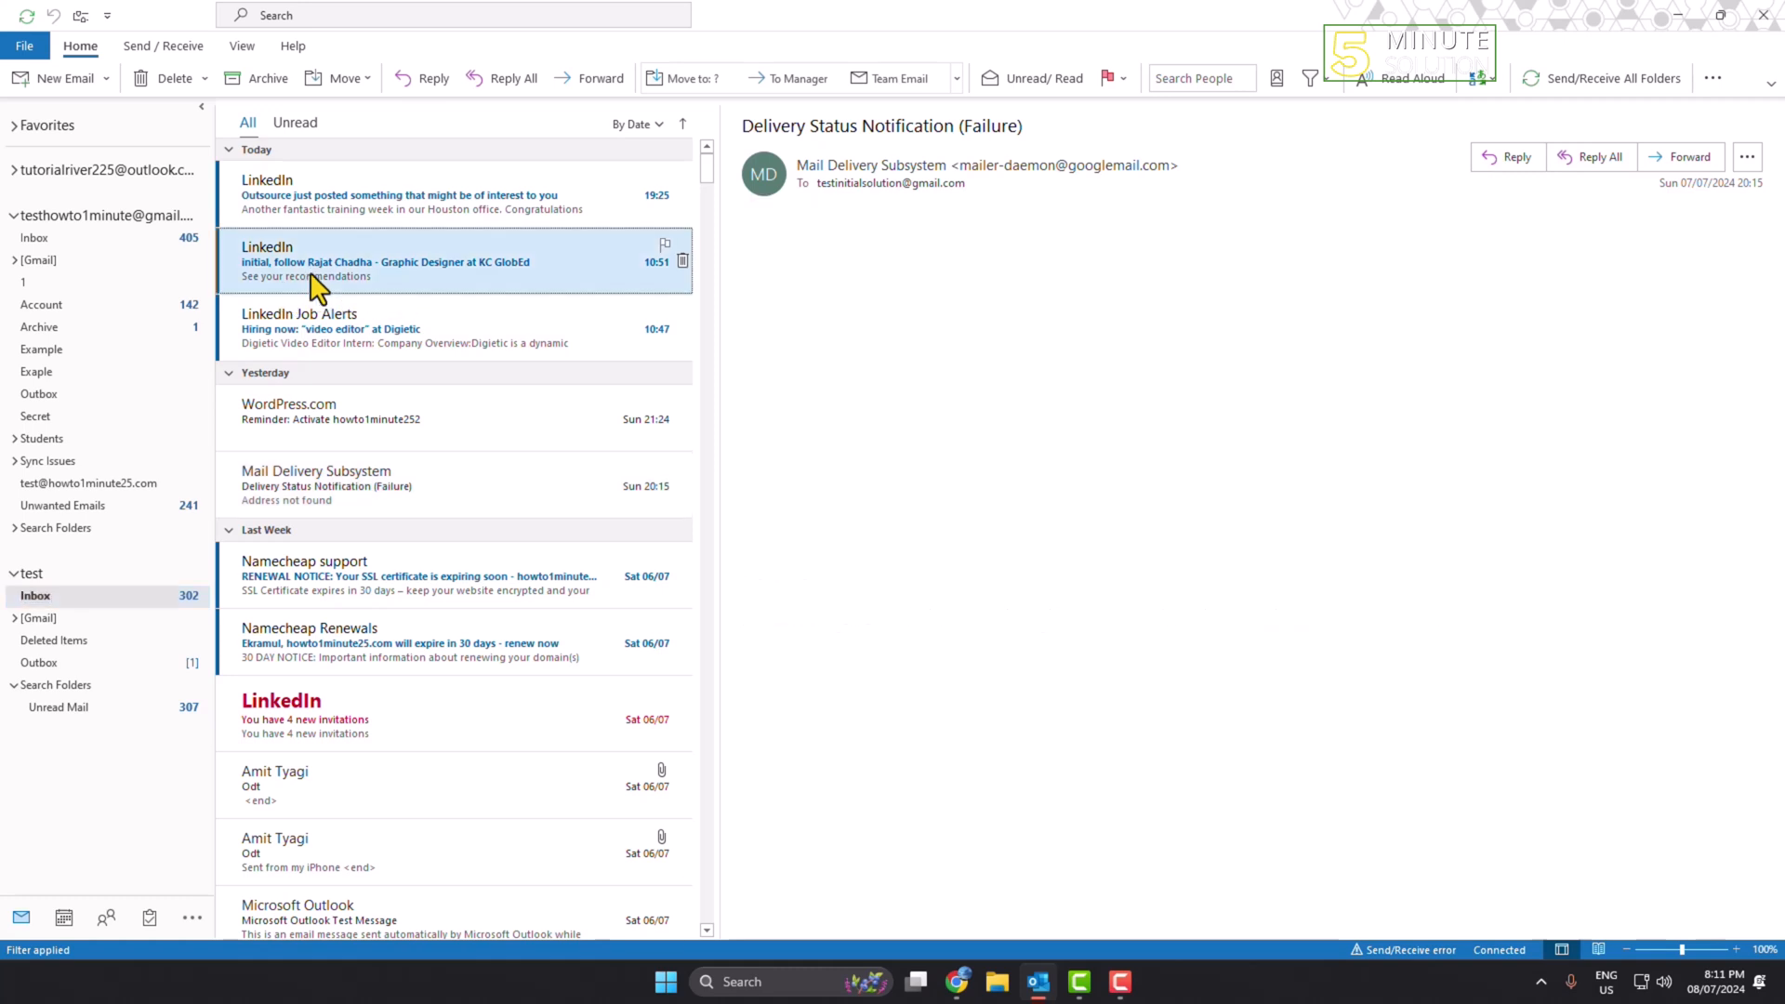
left_click(386, 262)
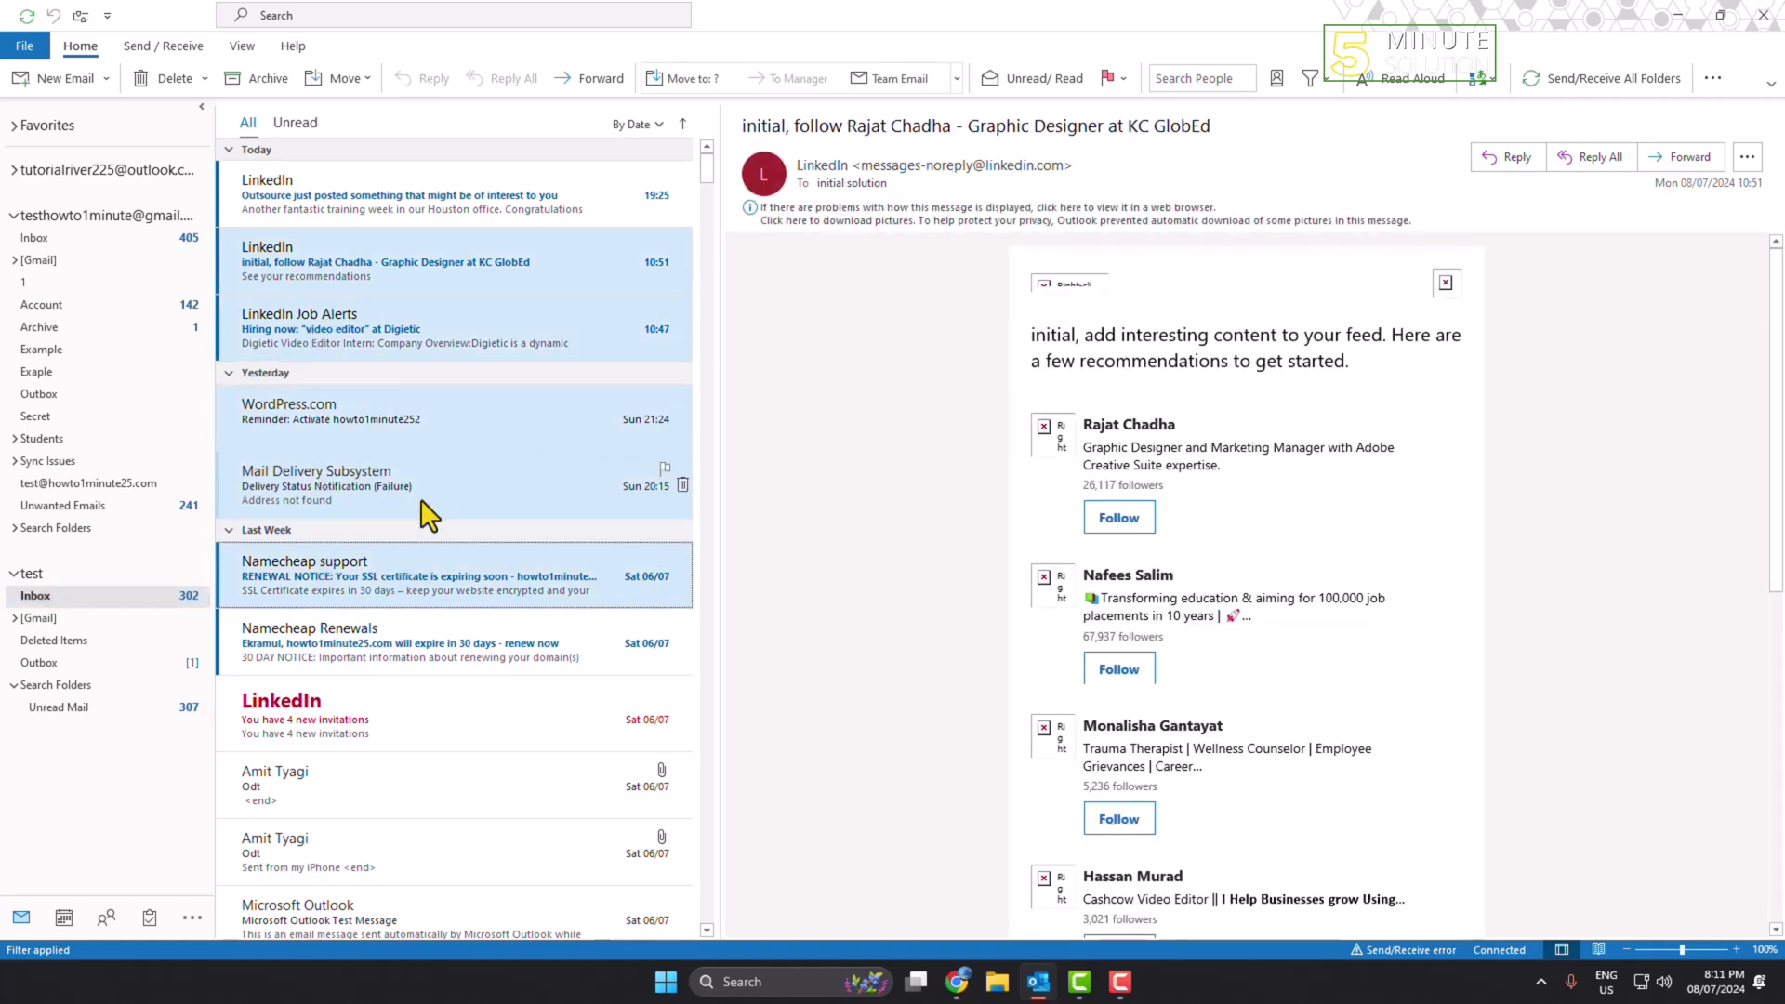
mouse_move(426, 501)
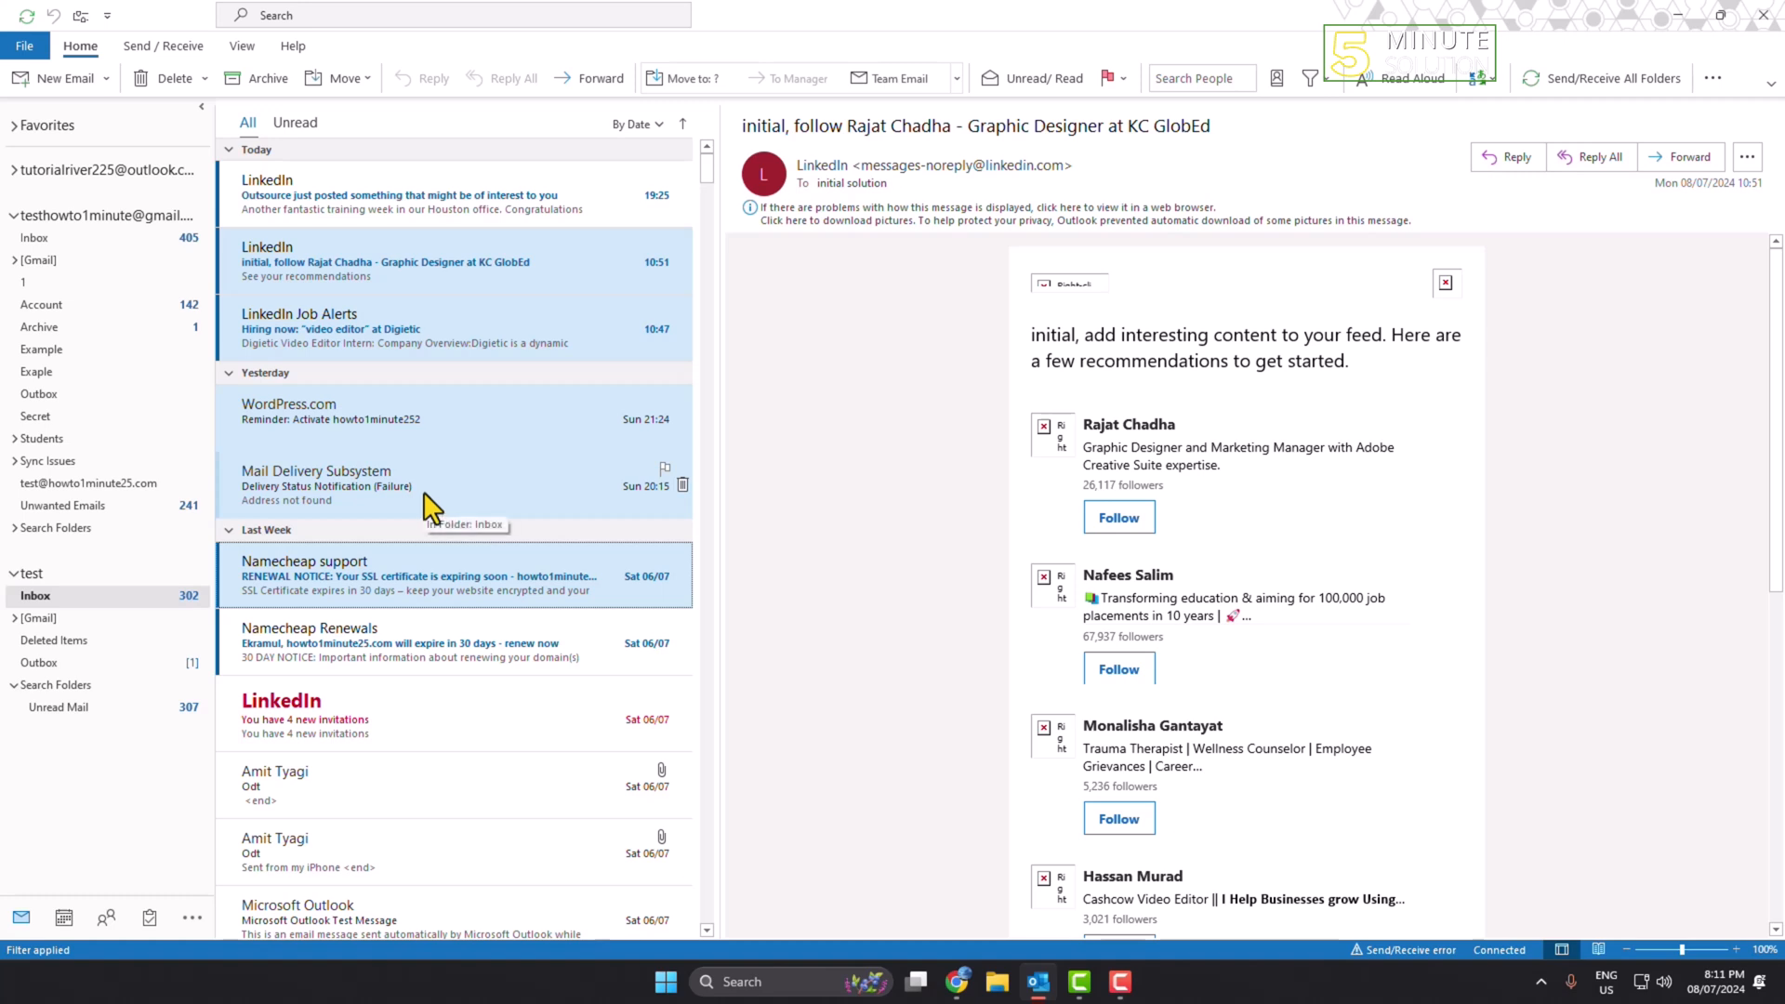
mouse_move(341, 349)
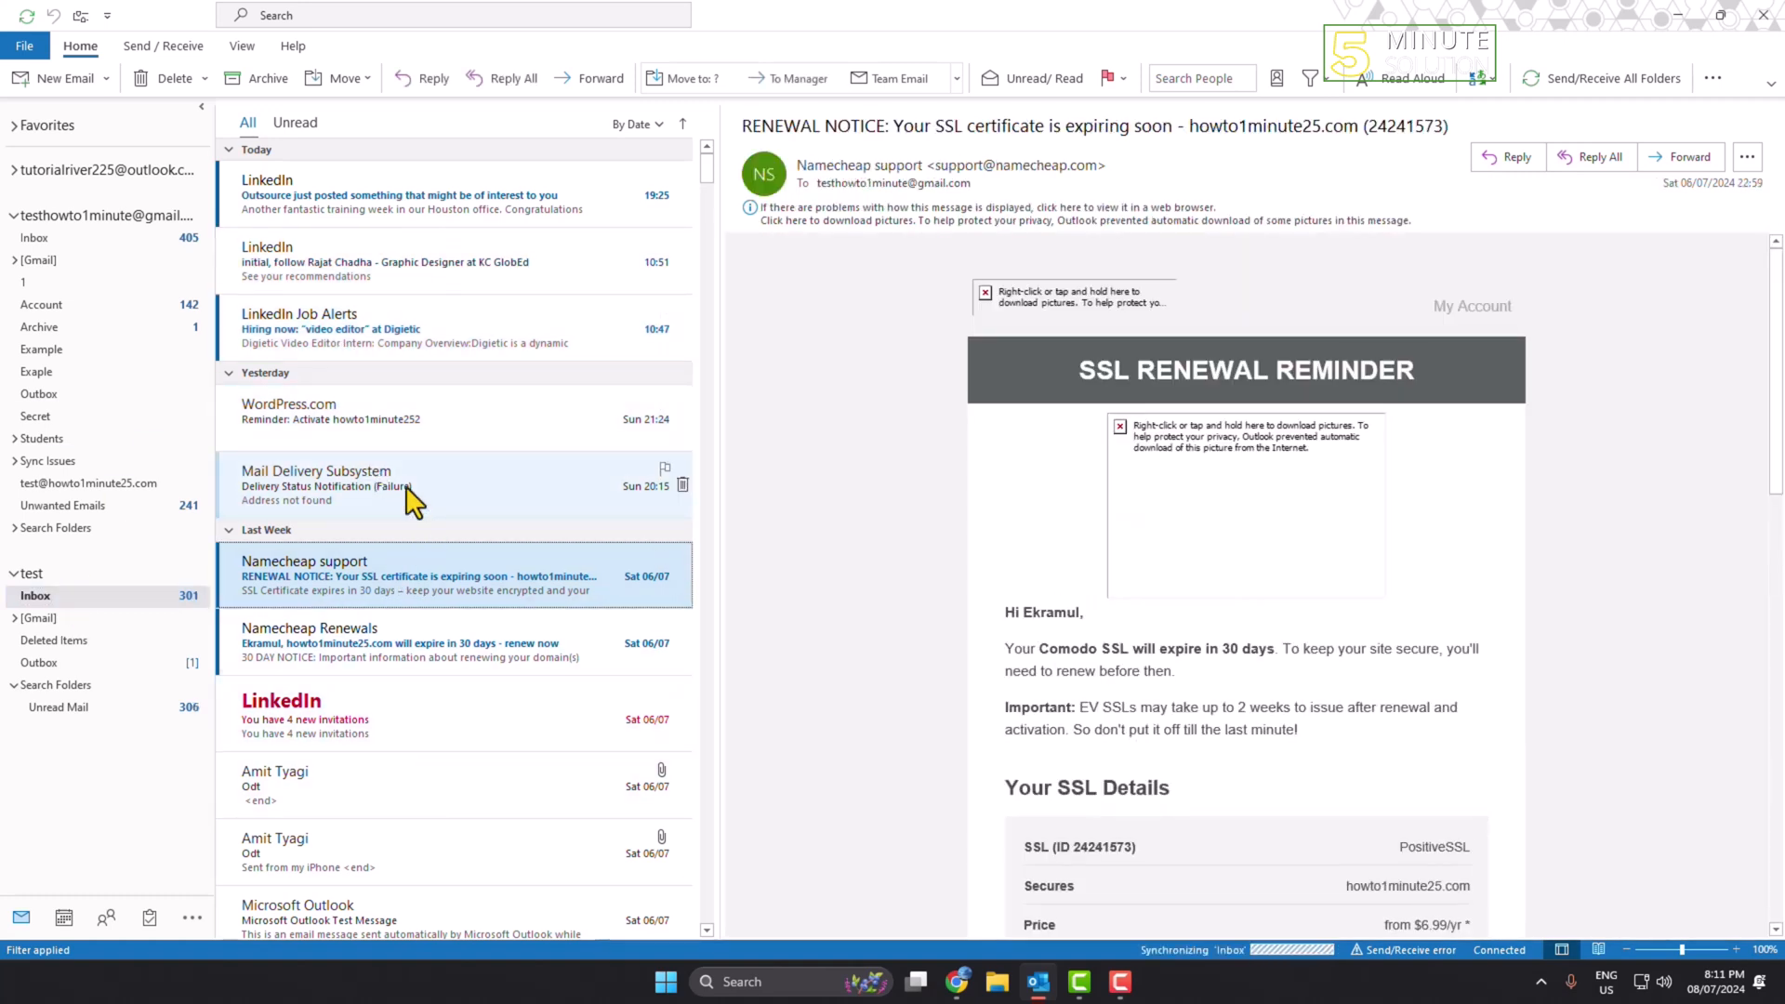
left_click(342, 487)
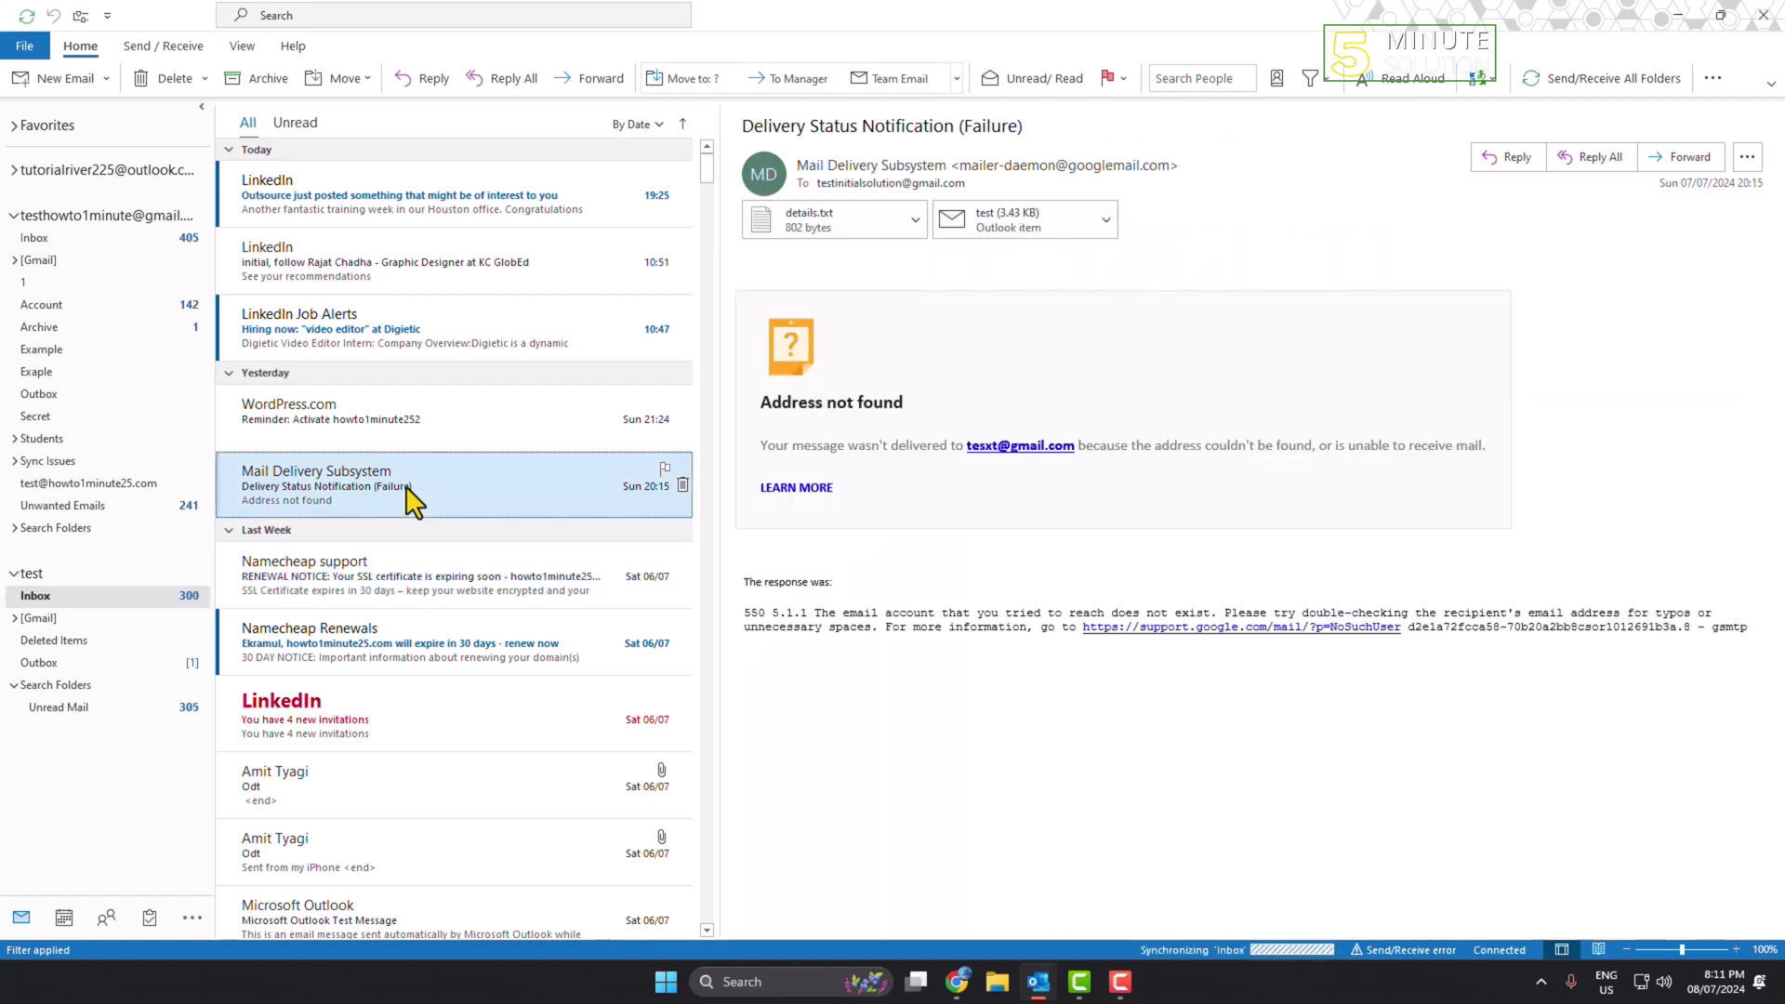
mouse_move(400, 589)
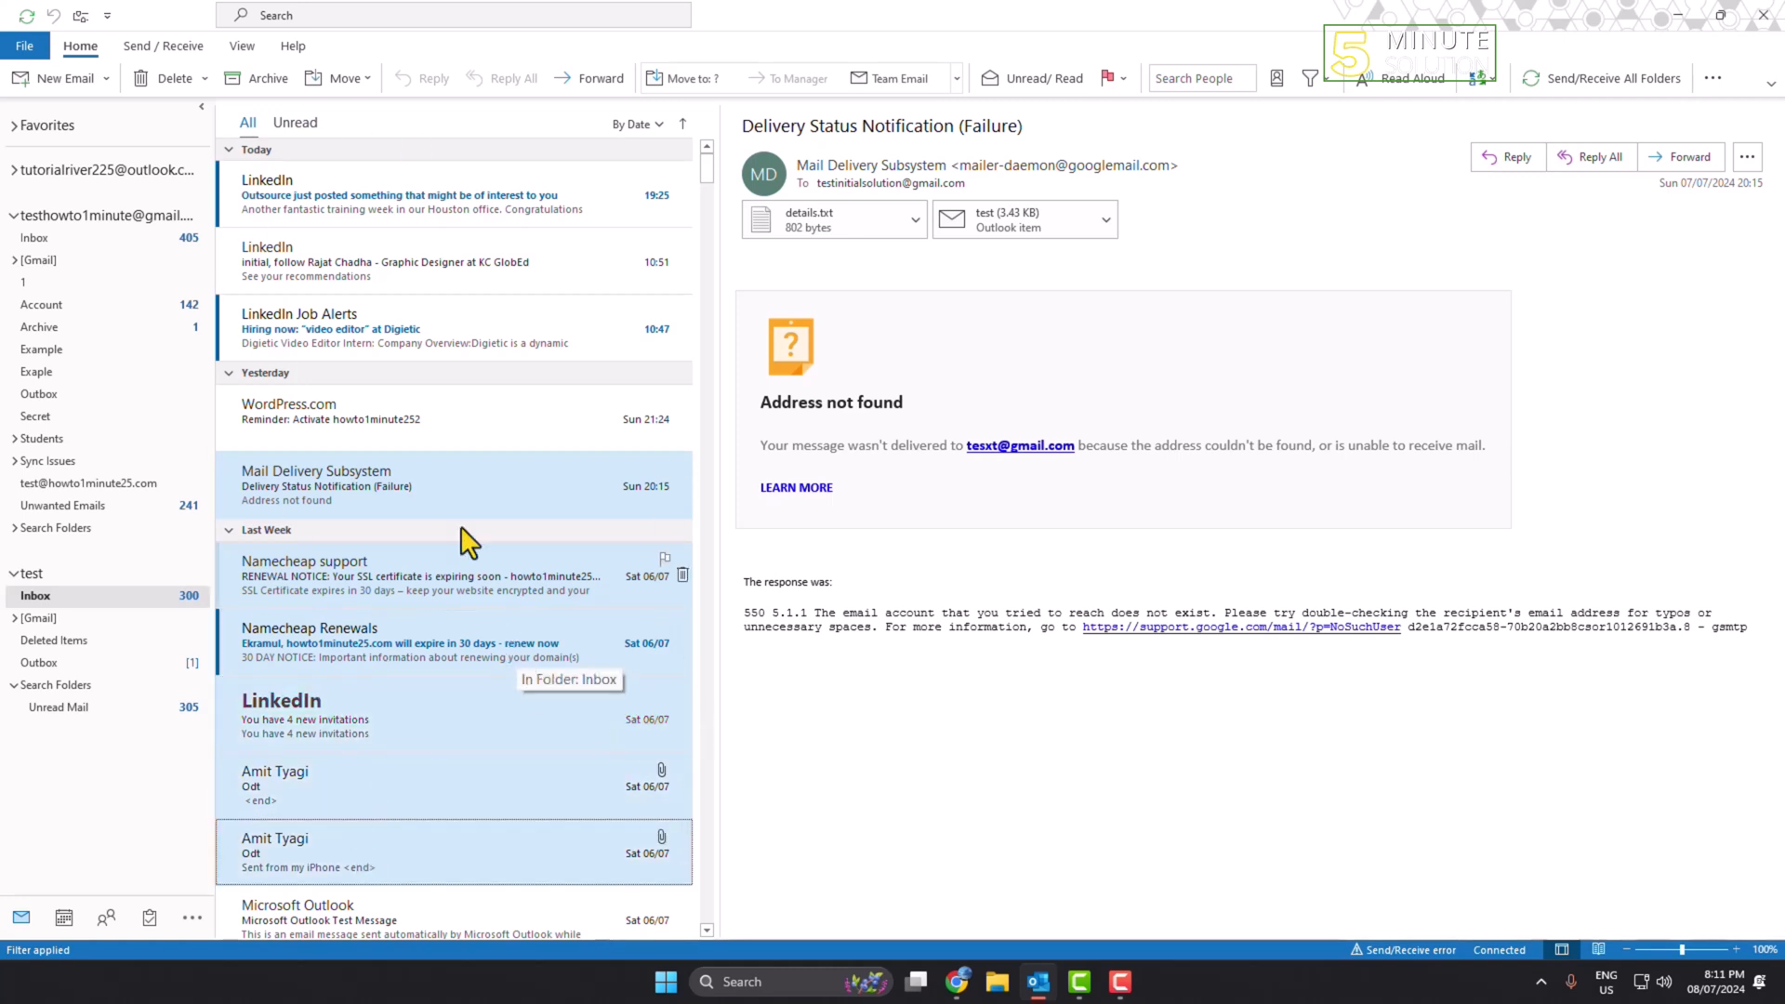
mouse_move(359, 112)
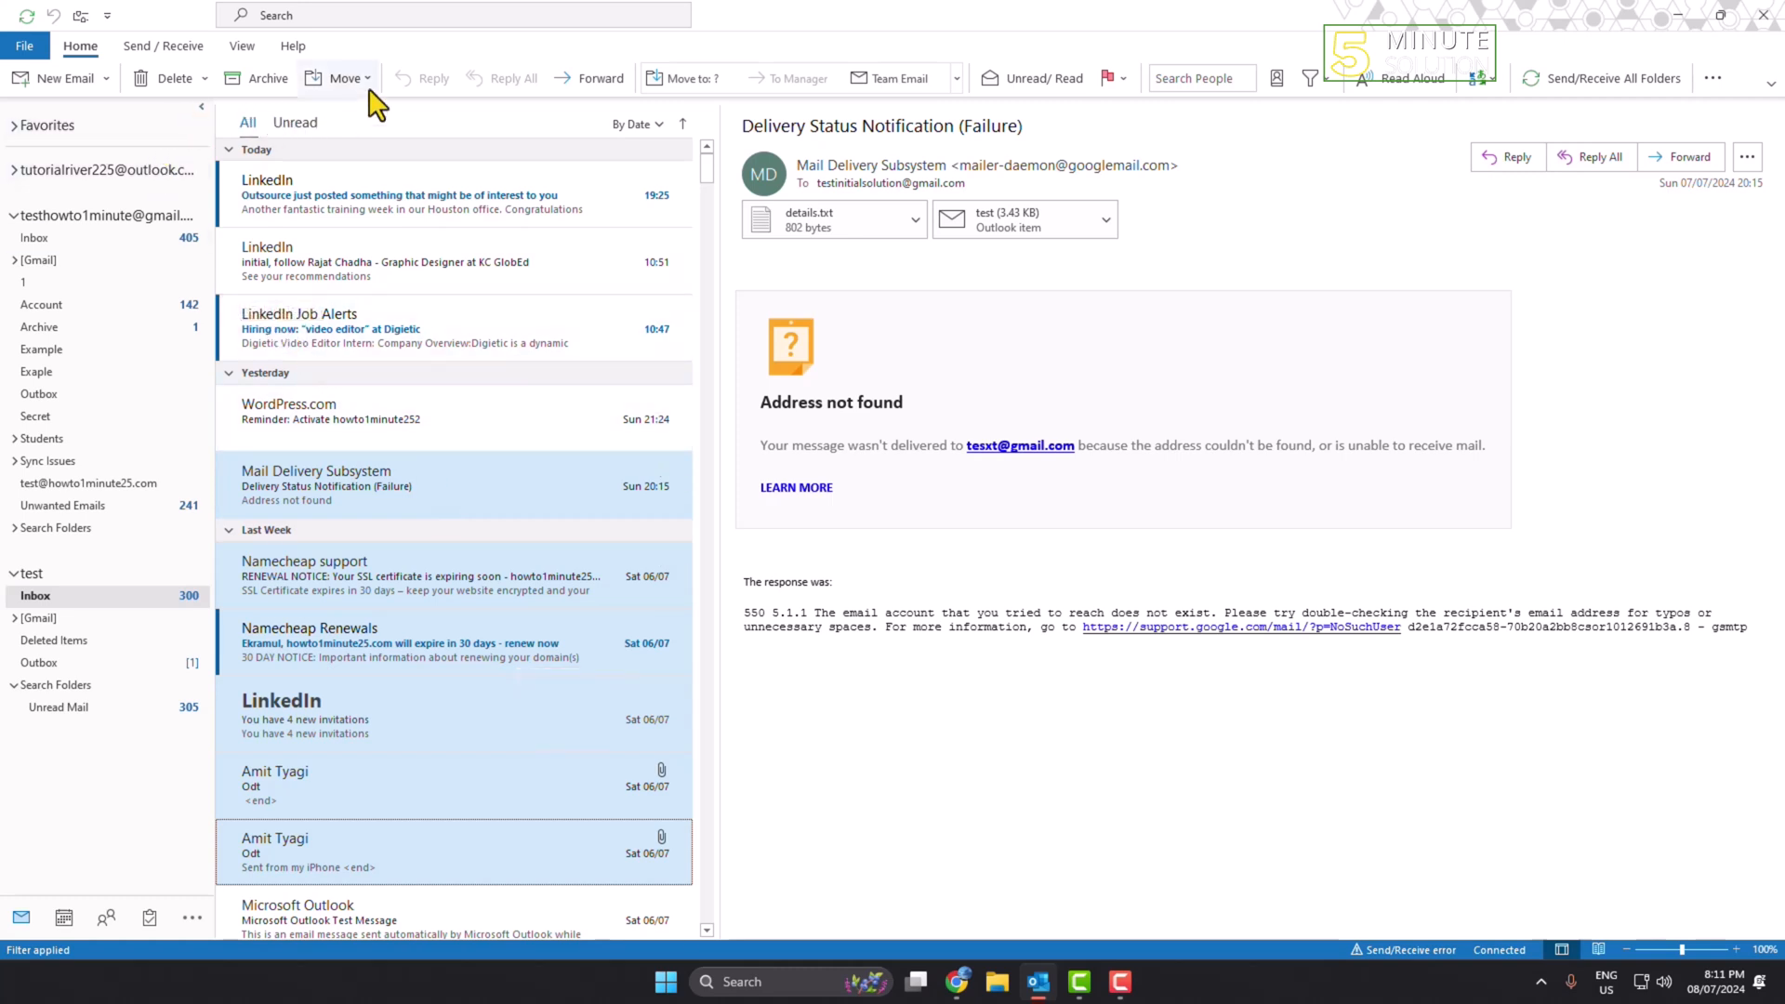
Step: Forward the six selected messages as attachments, cancelling the close prompt to keep the draft
left_click(600, 78)
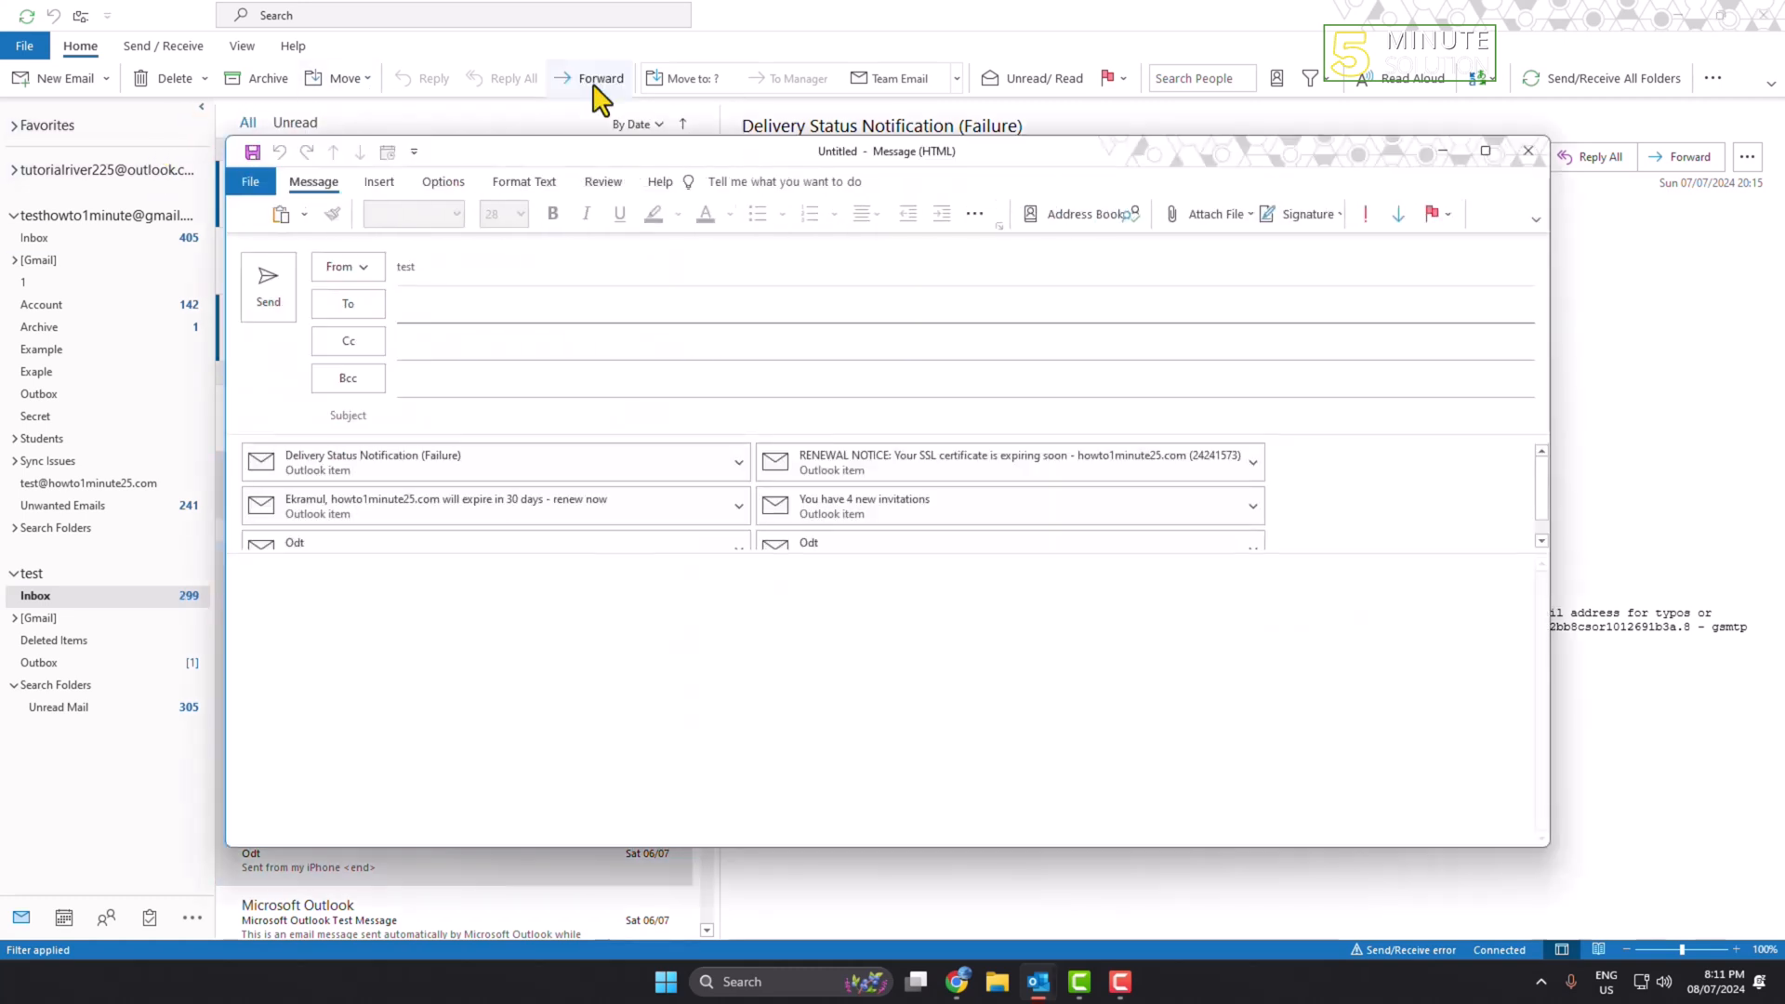
left_click(1528, 150)
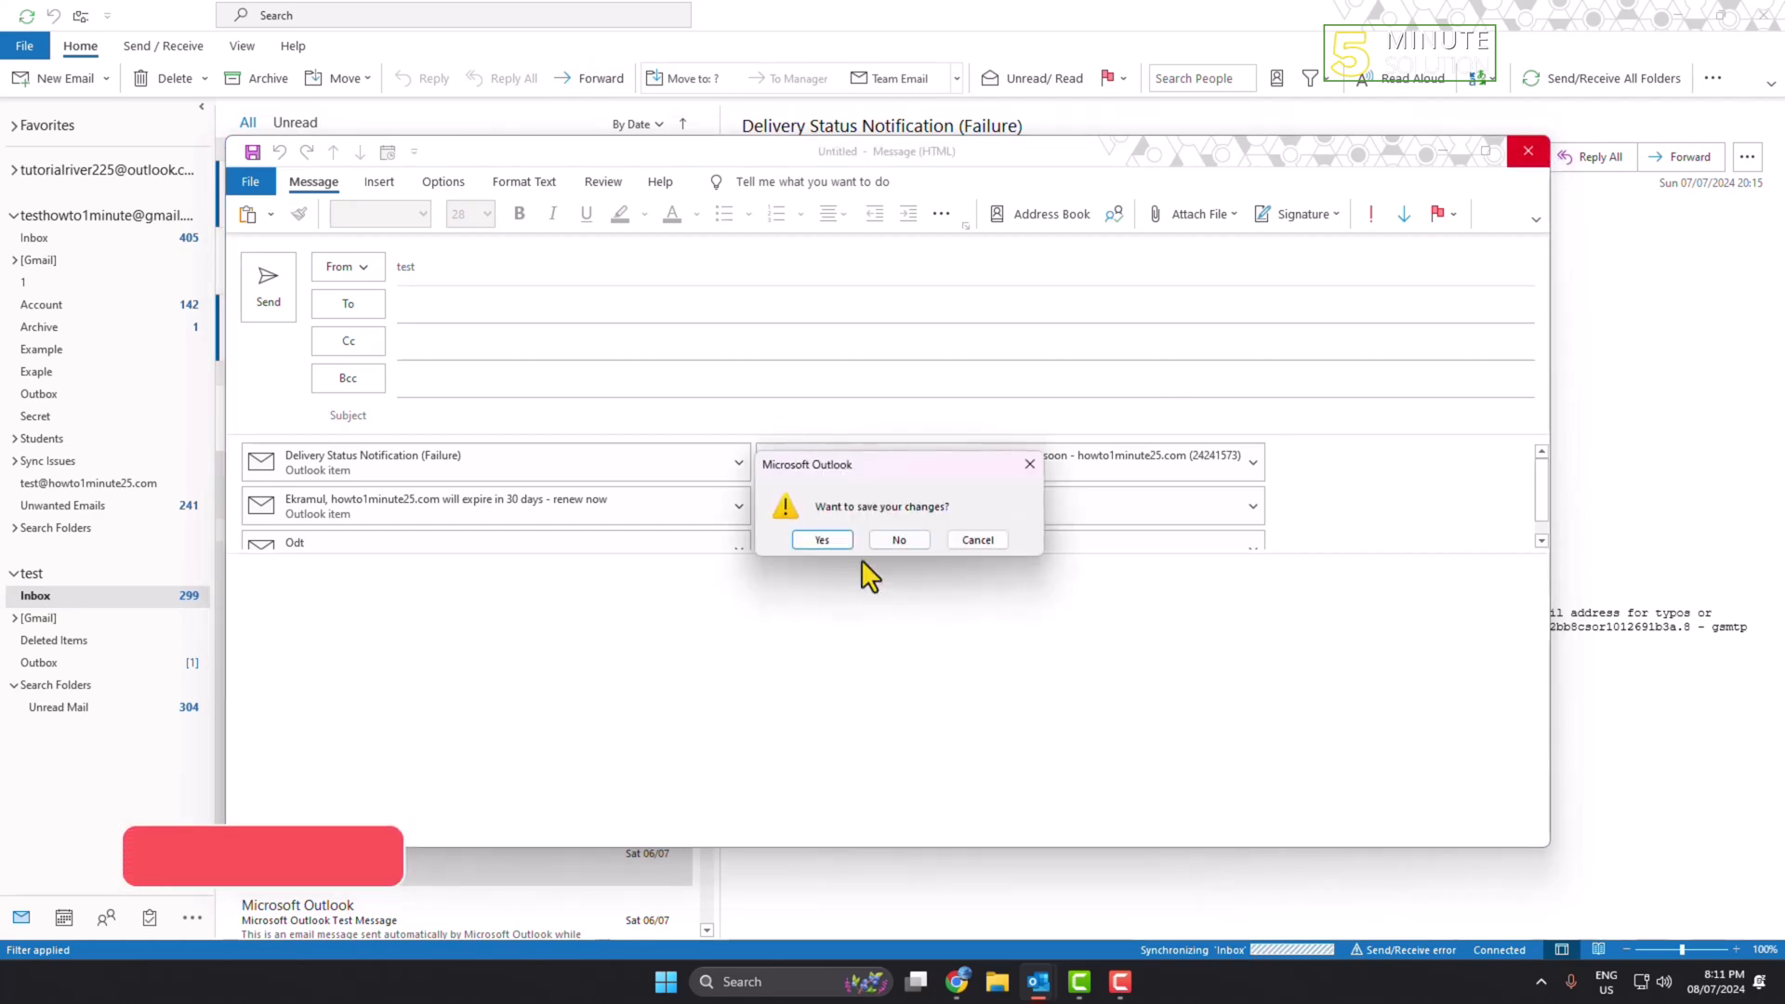
left_click(899, 539)
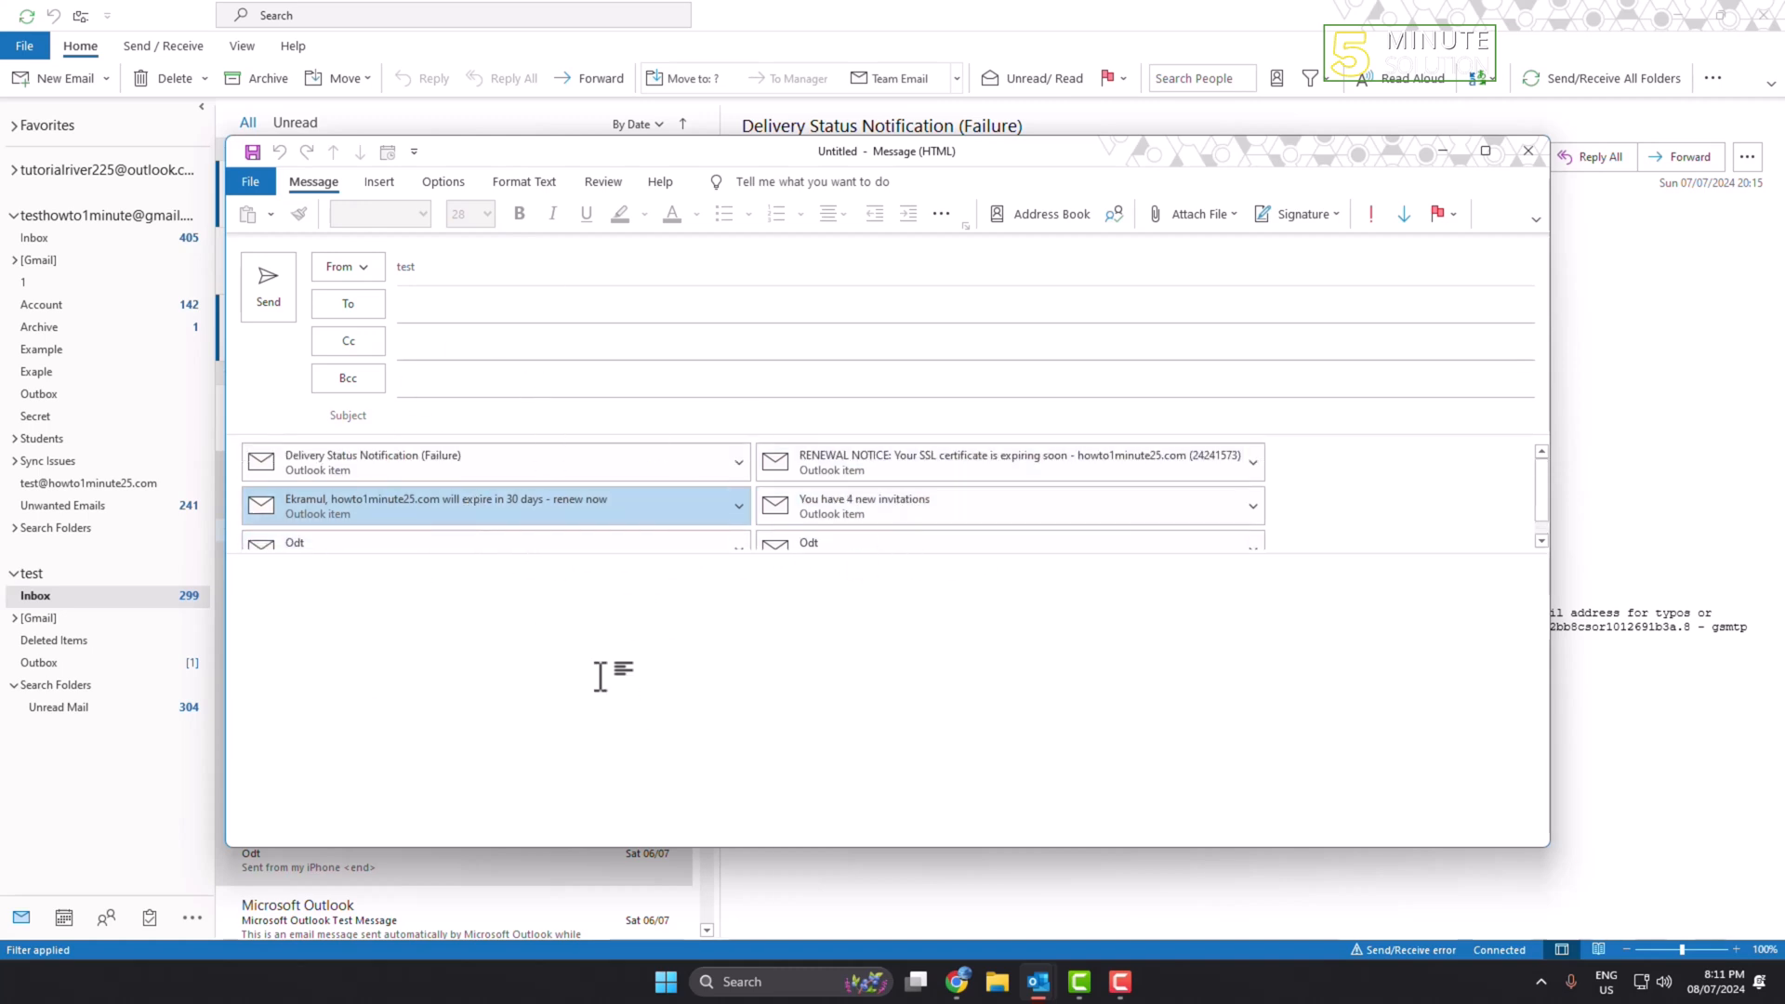
Step: Type 'sd' into the draft's message body
type("sd")
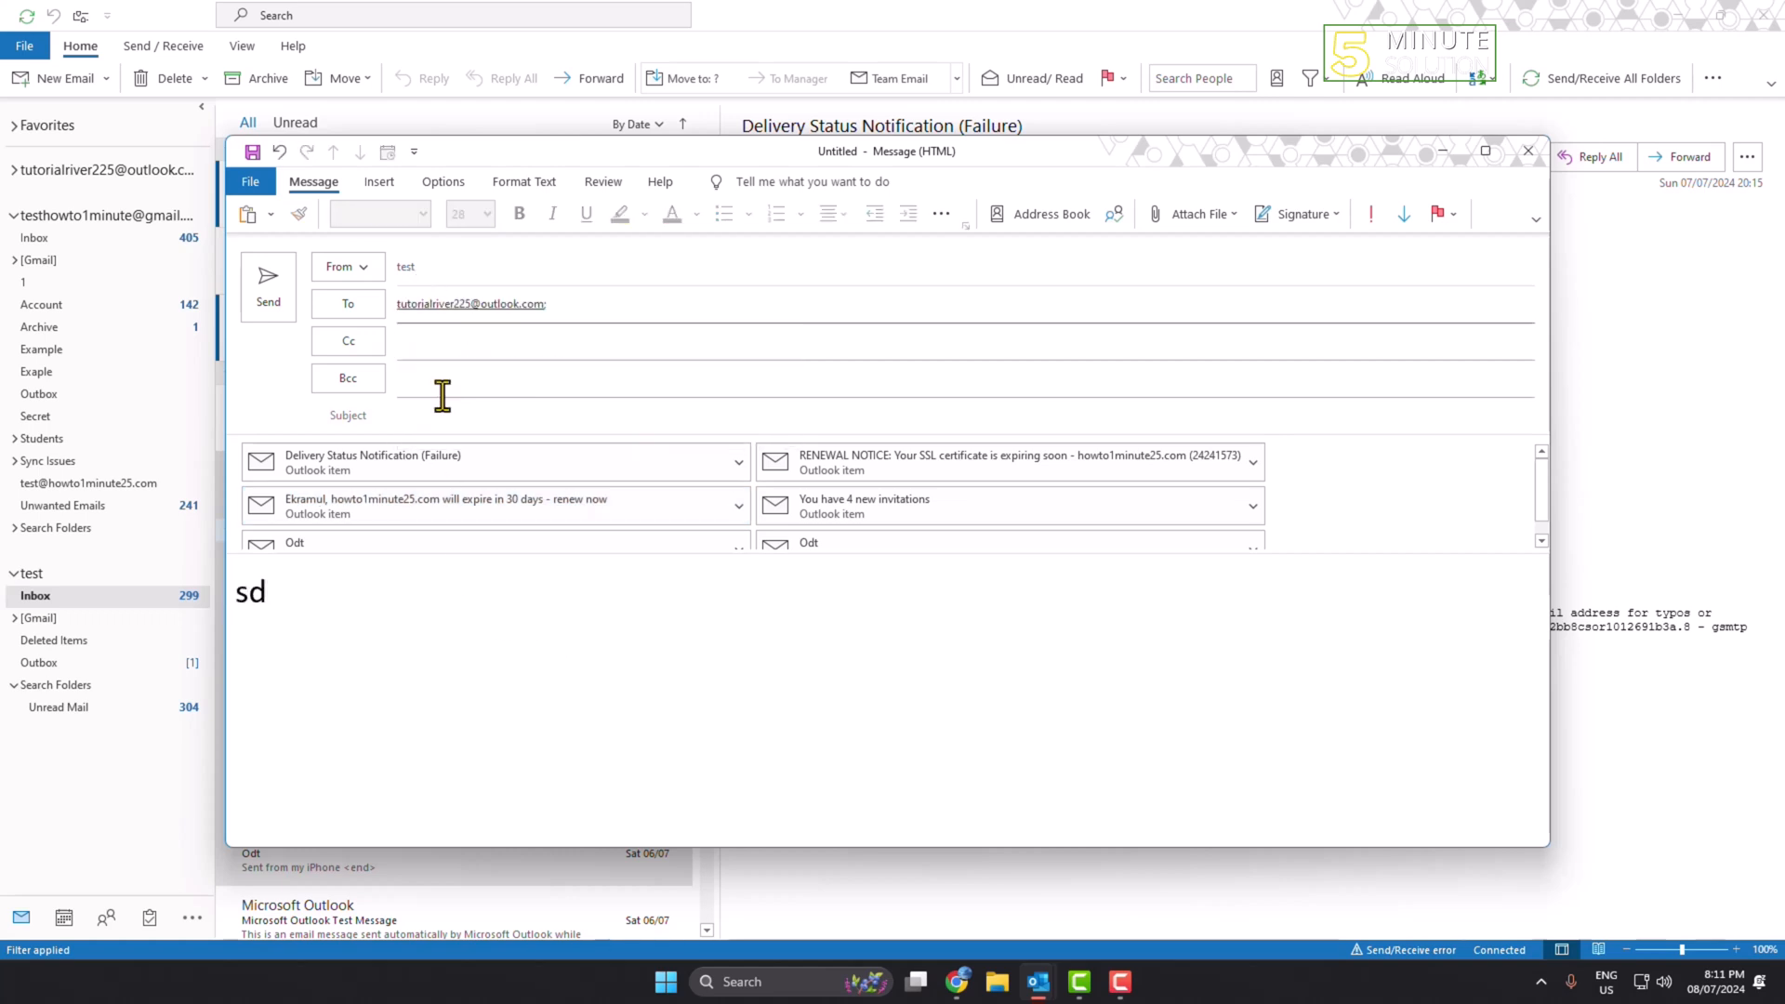
mouse_move(732, 414)
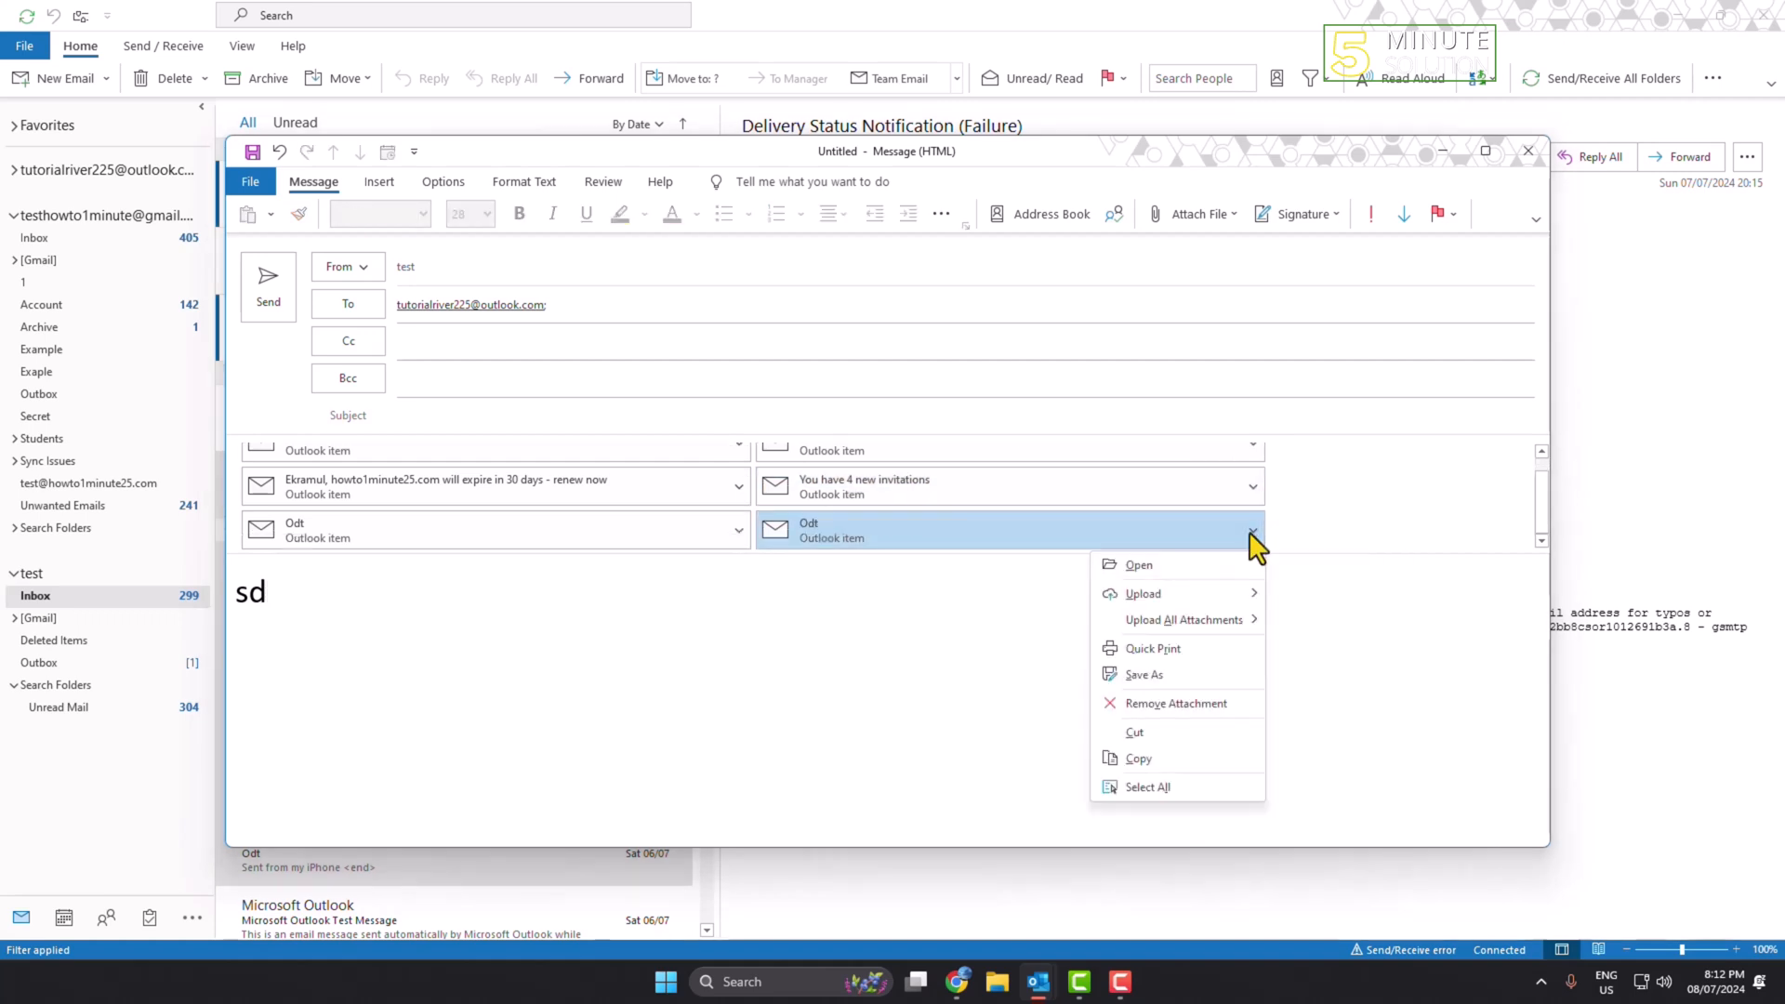
left_click(1150, 723)
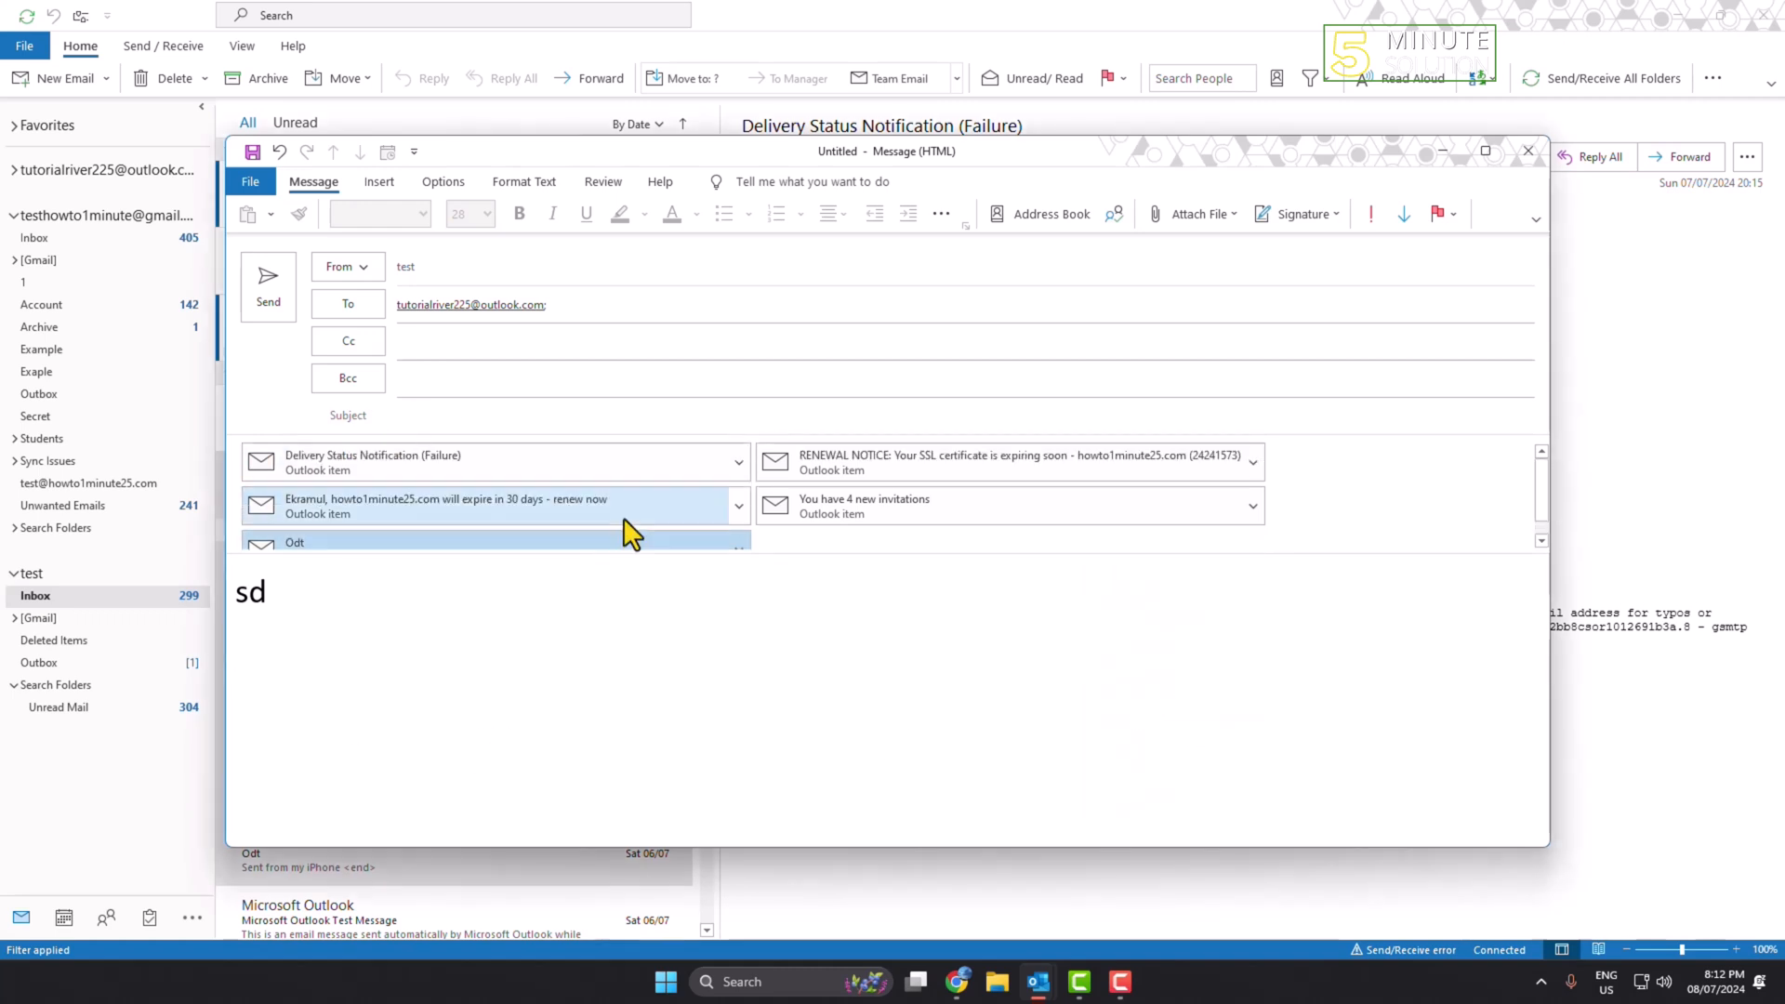
mouse_move(624, 528)
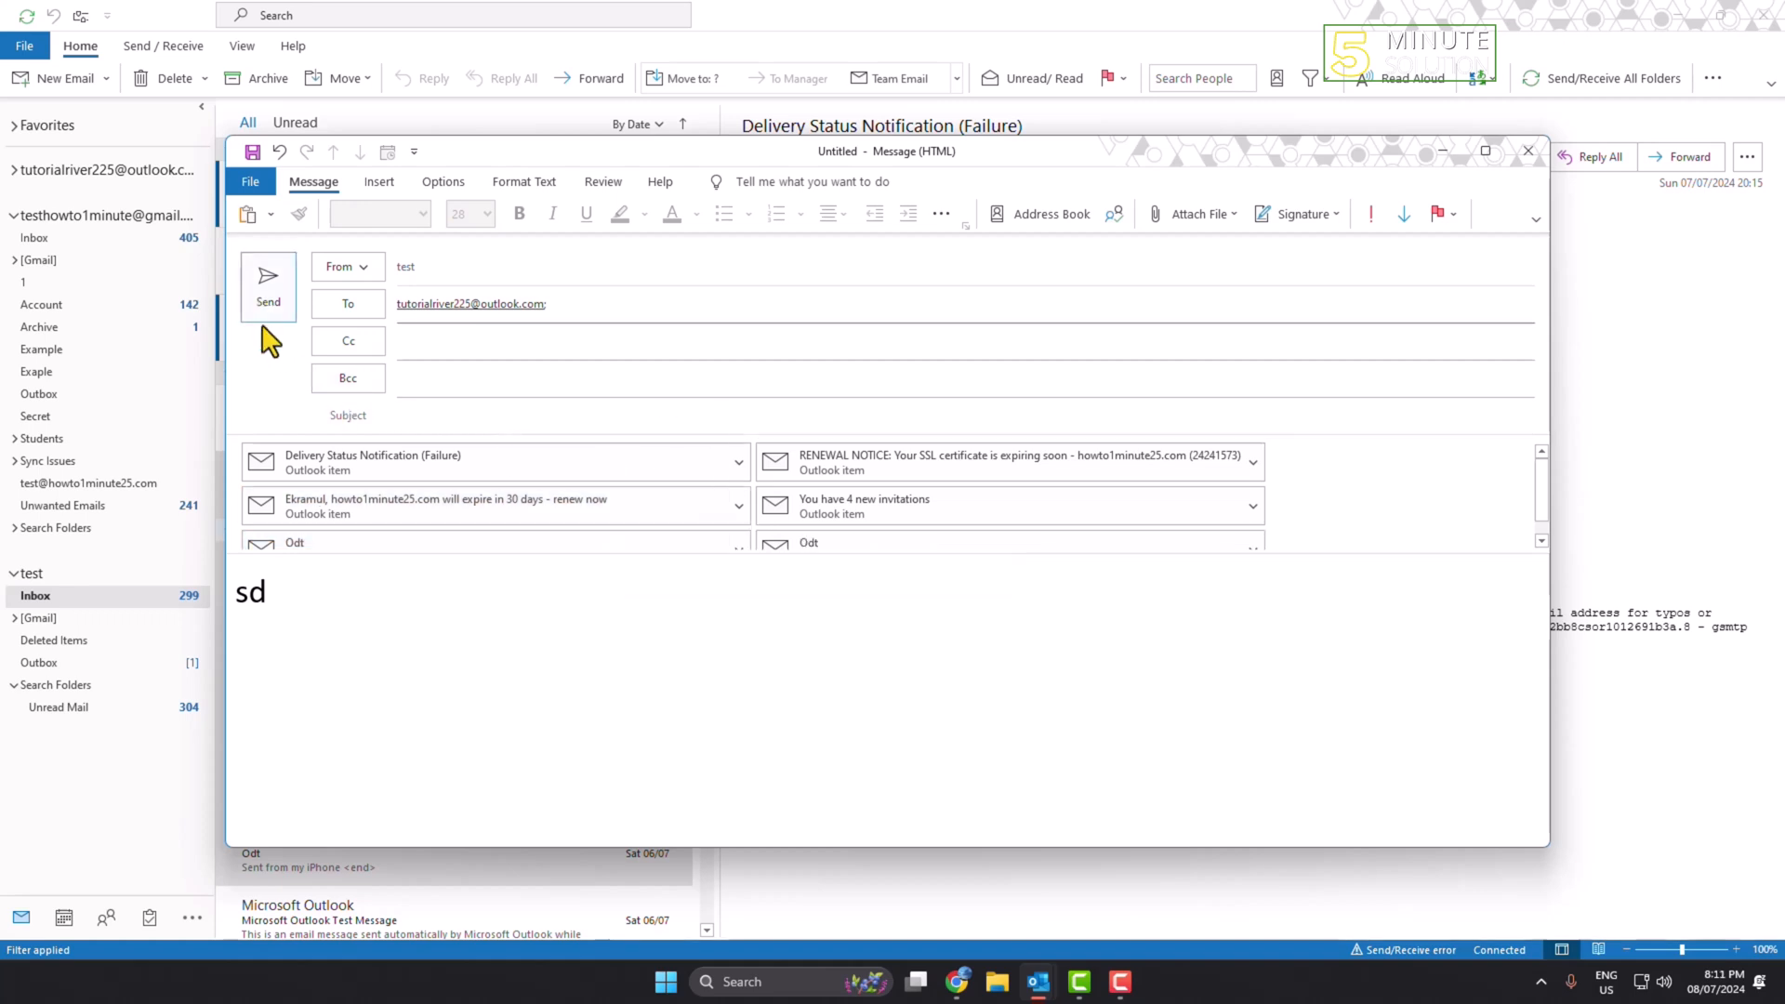
mouse_move(1251, 507)
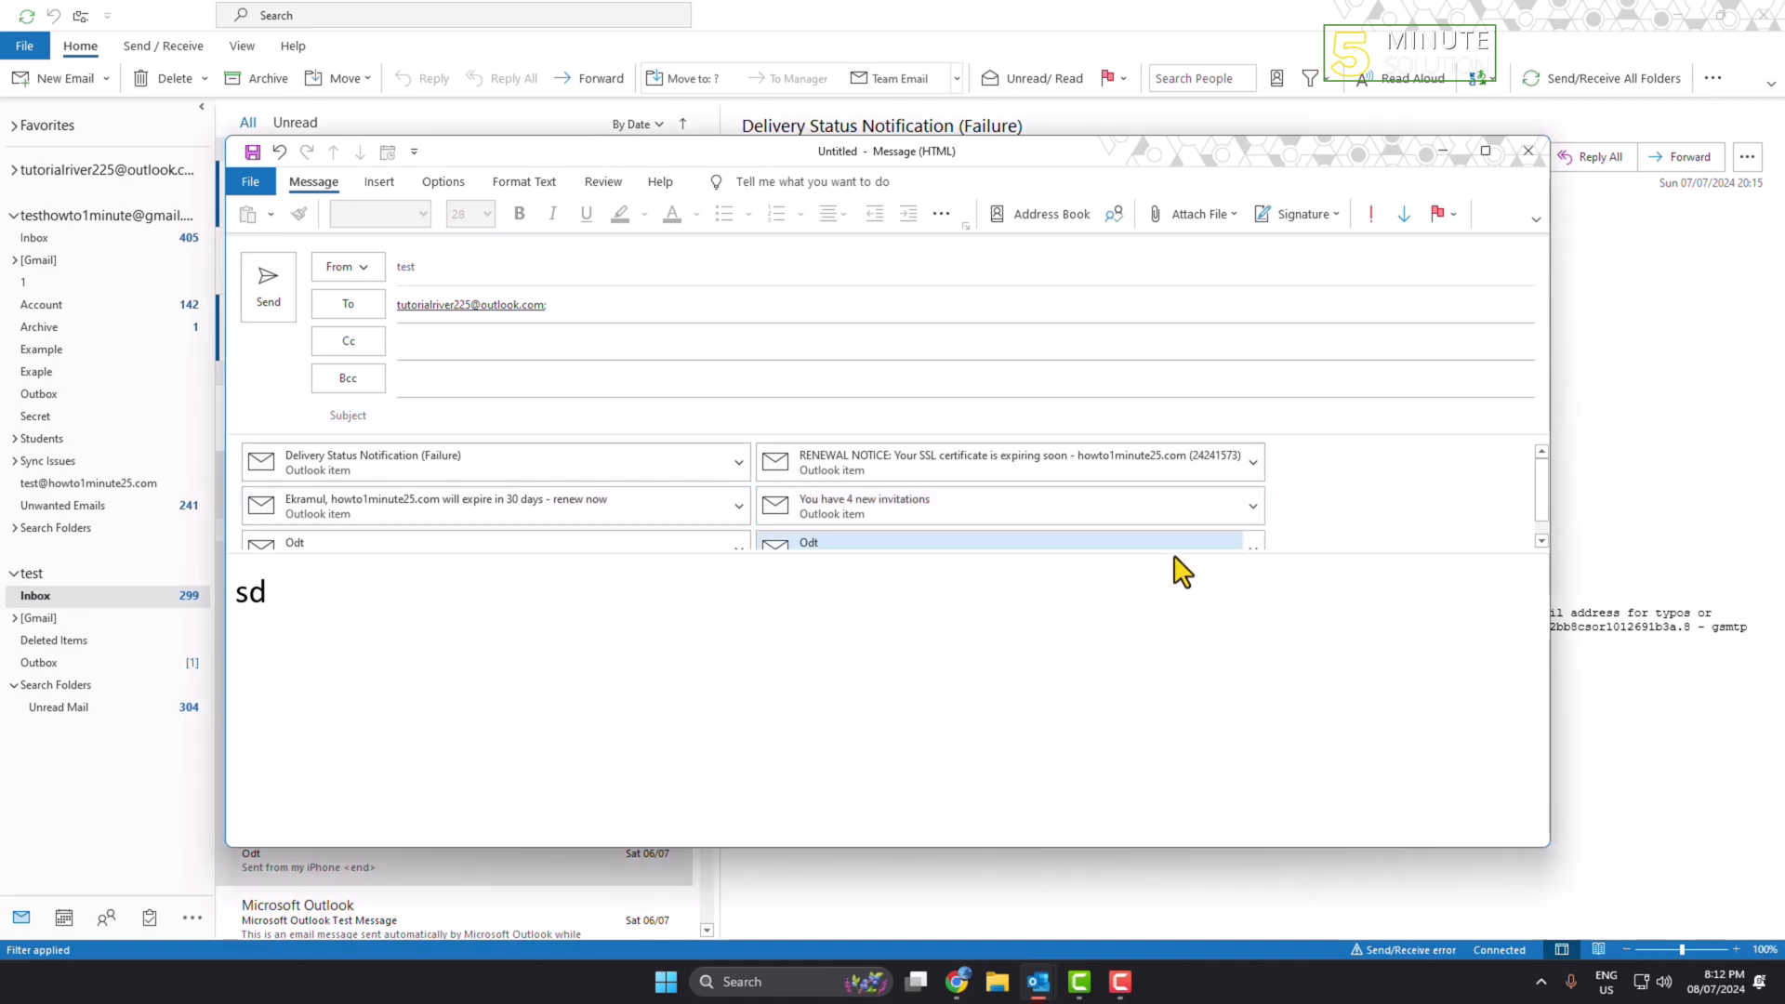
mouse_move(1058, 759)
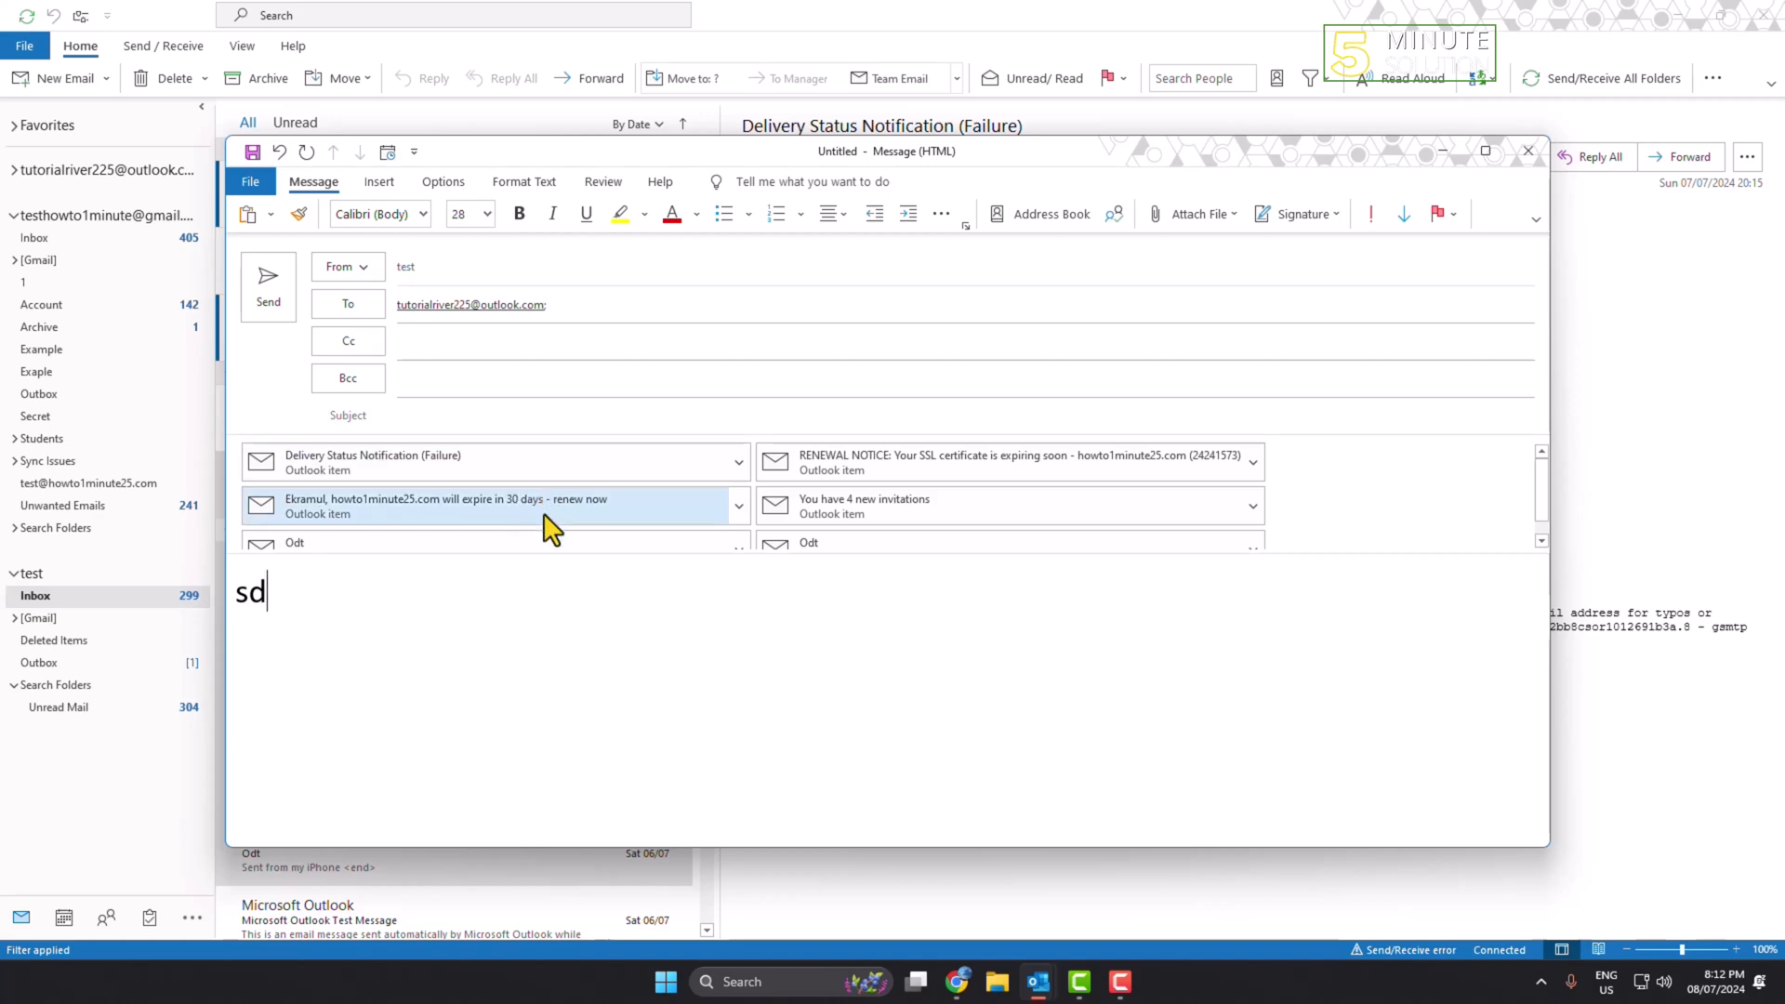
mouse_move(974, 471)
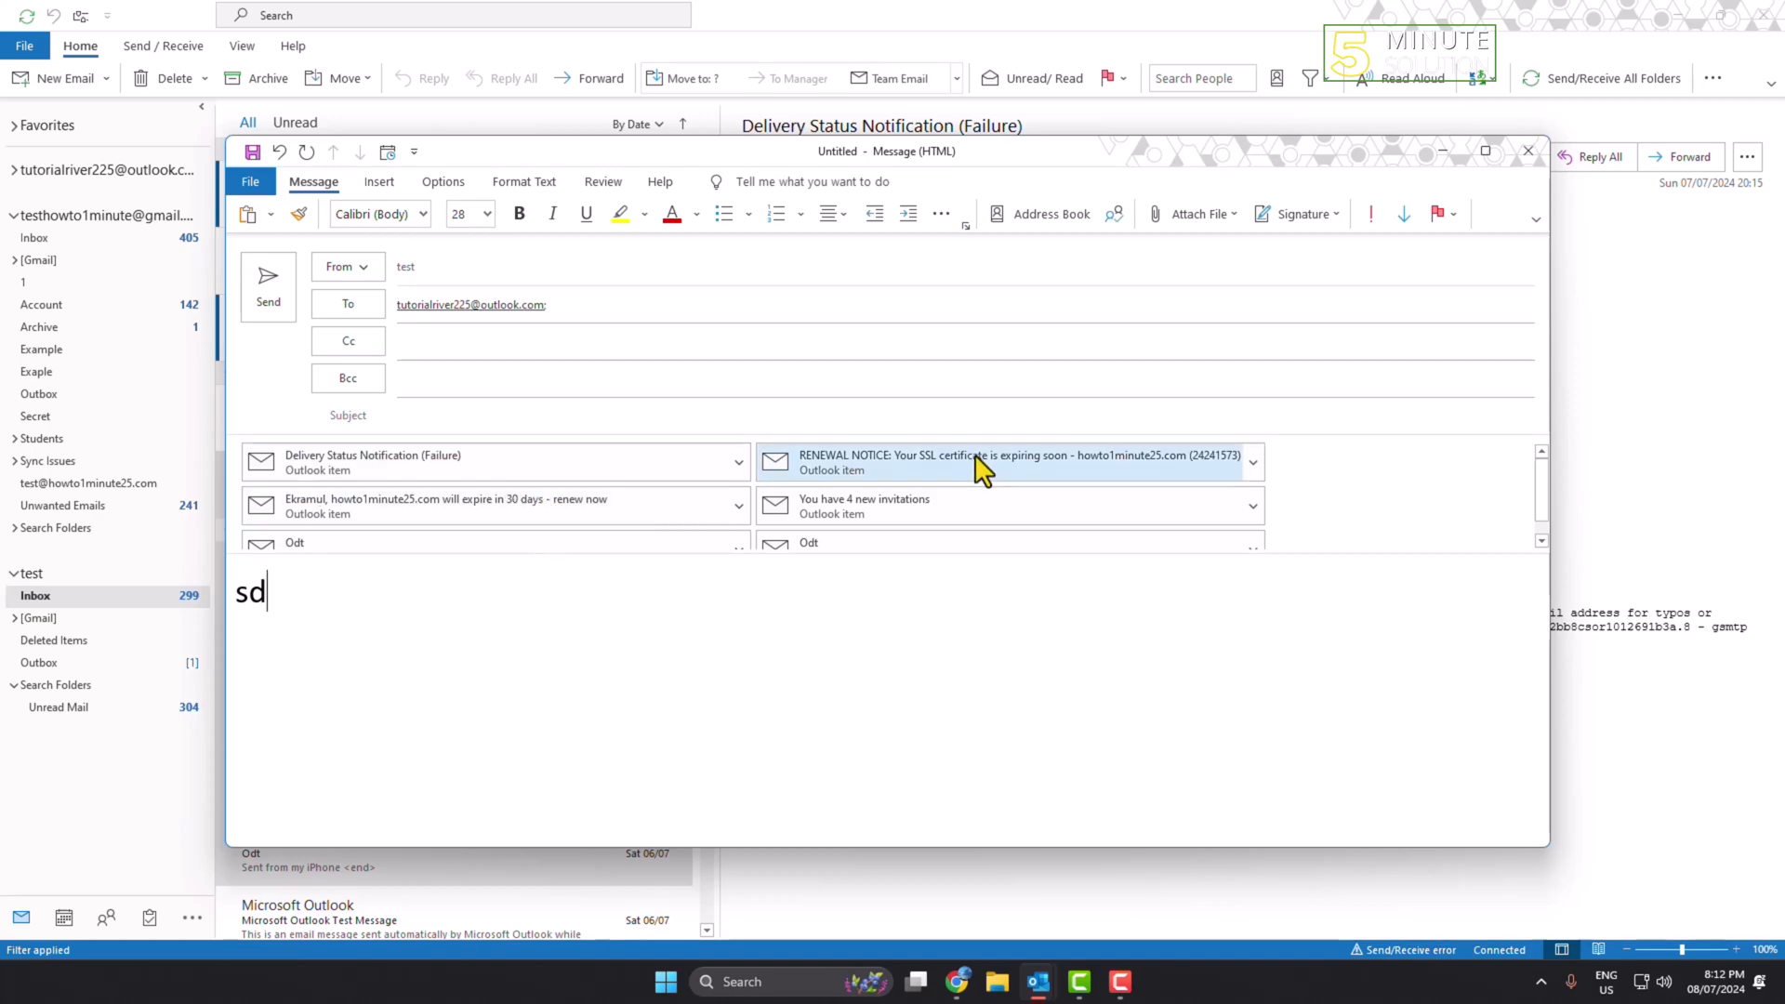